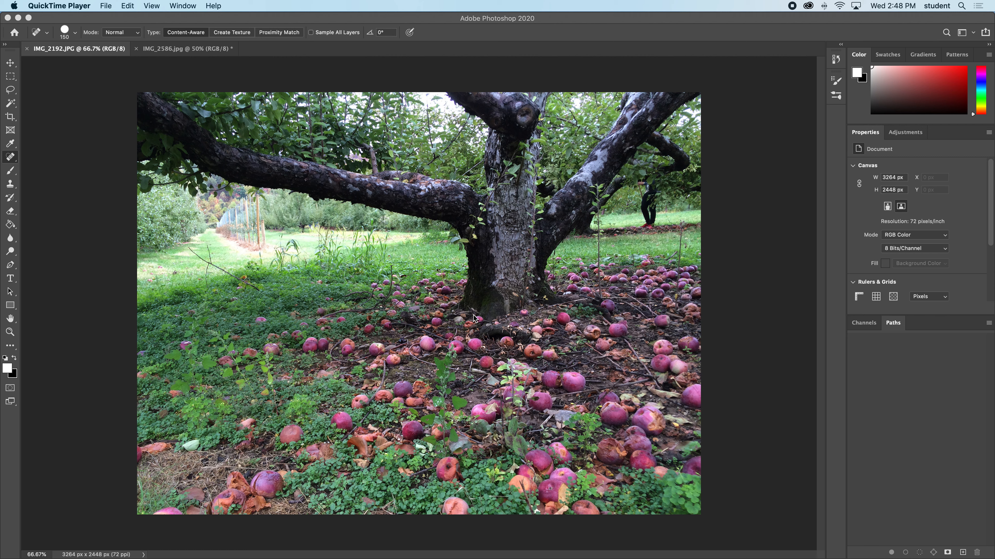
pyautogui.moveTo(304, 476)
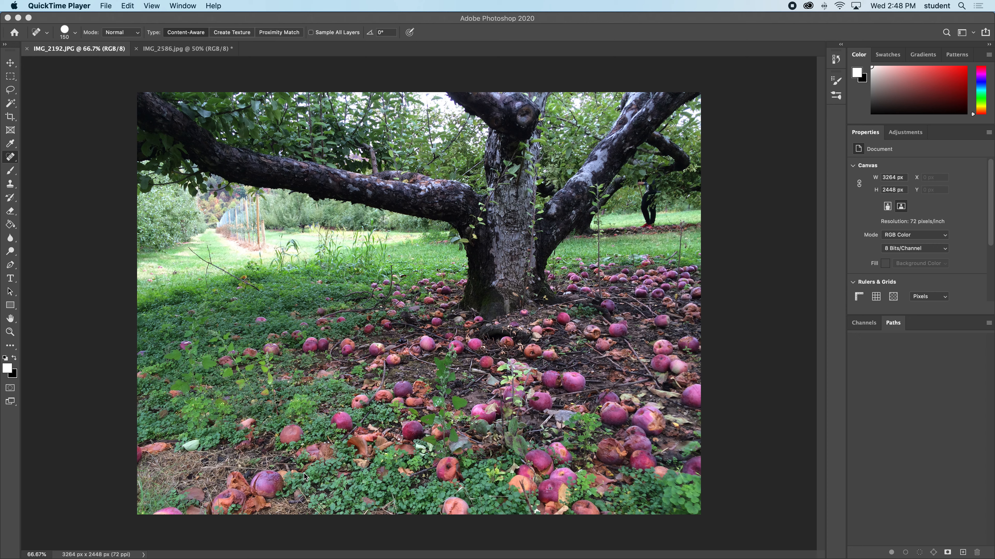
pyautogui.moveTo(258, 391)
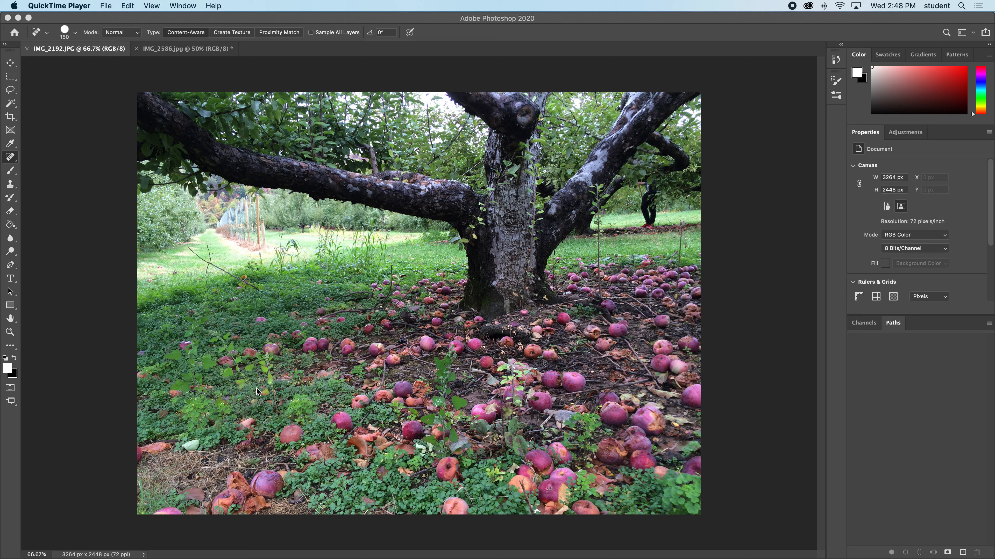
# - Erase the wire fence posts in the left background with content-aware spot healing strokes
pyautogui.click(10, 157)
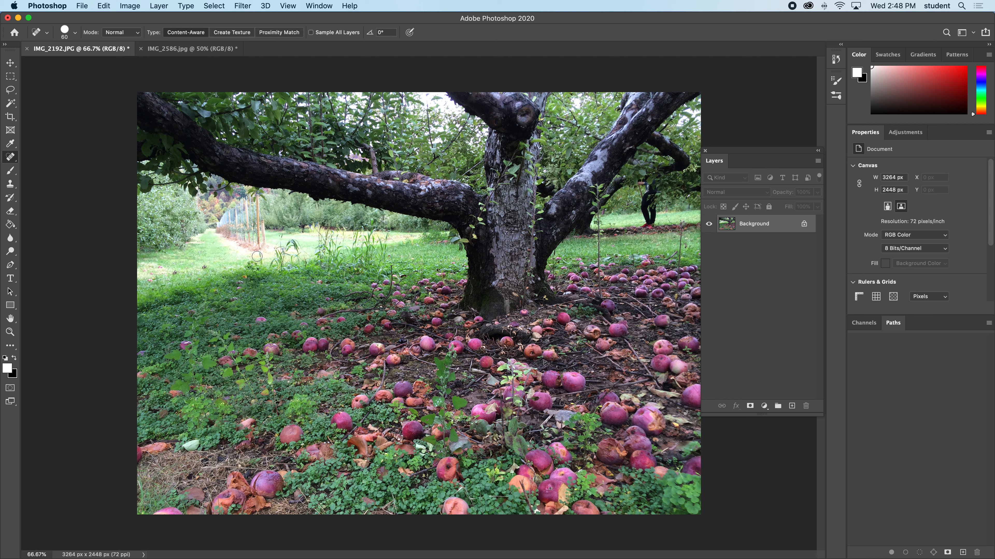
pyautogui.moveTo(183, 275)
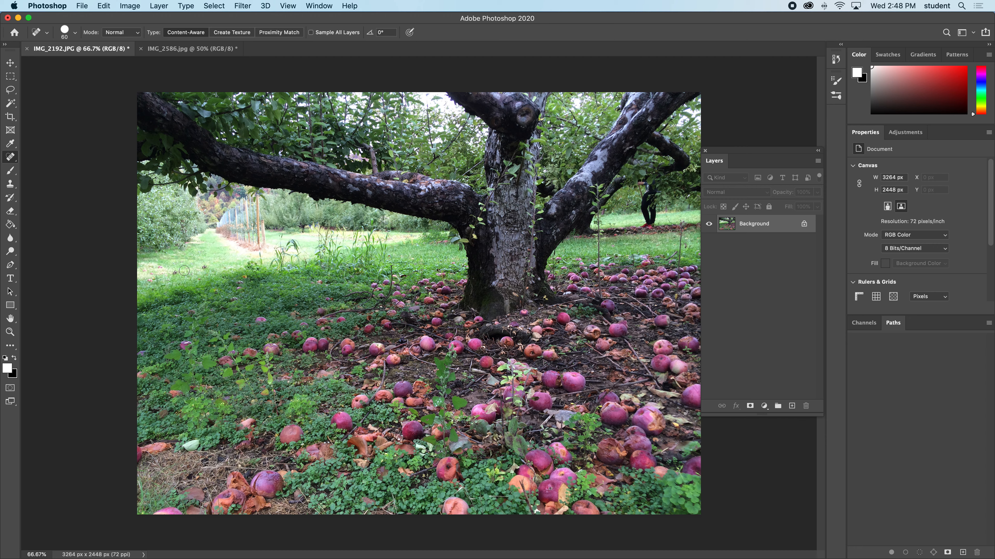
pyautogui.moveTo(191, 270)
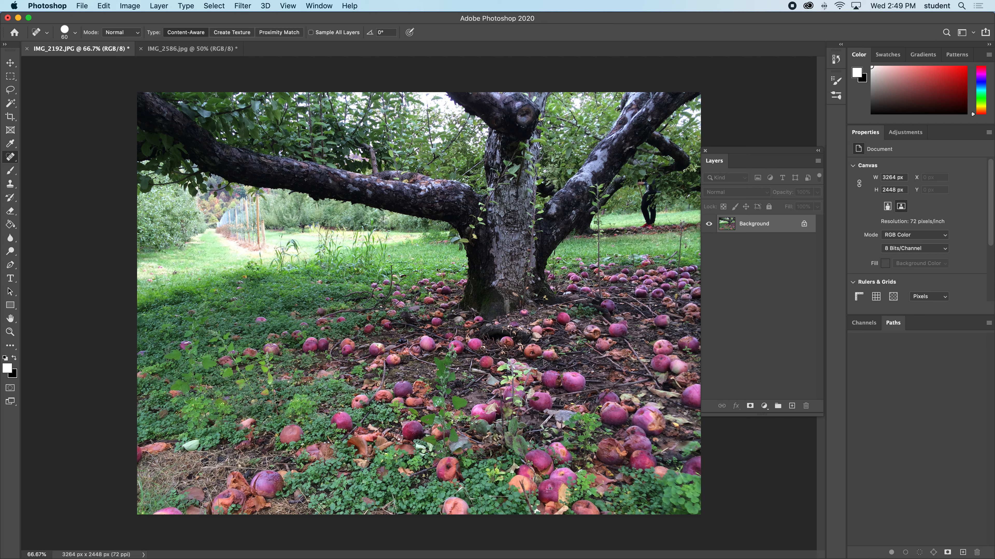
pyautogui.moveTo(198, 264)
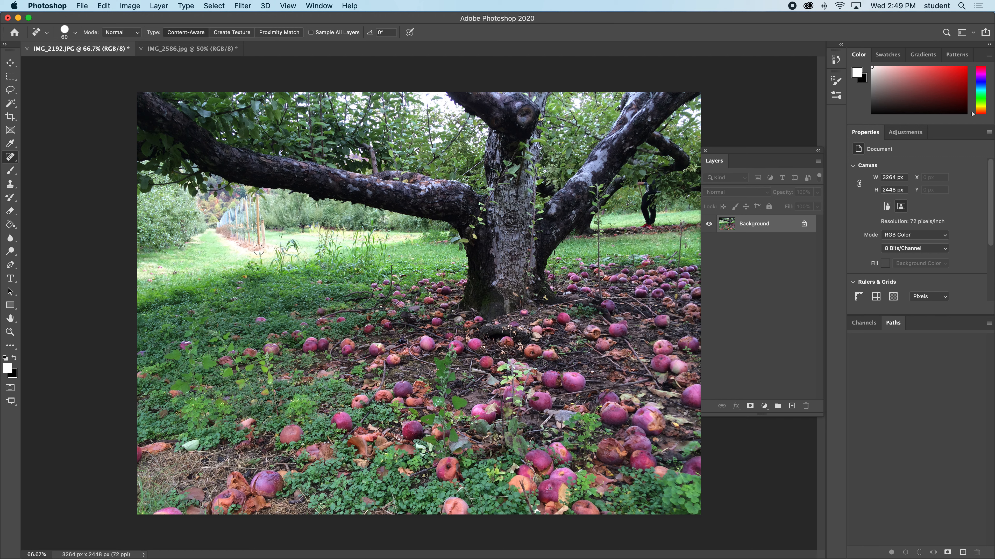
pyautogui.click(257, 246)
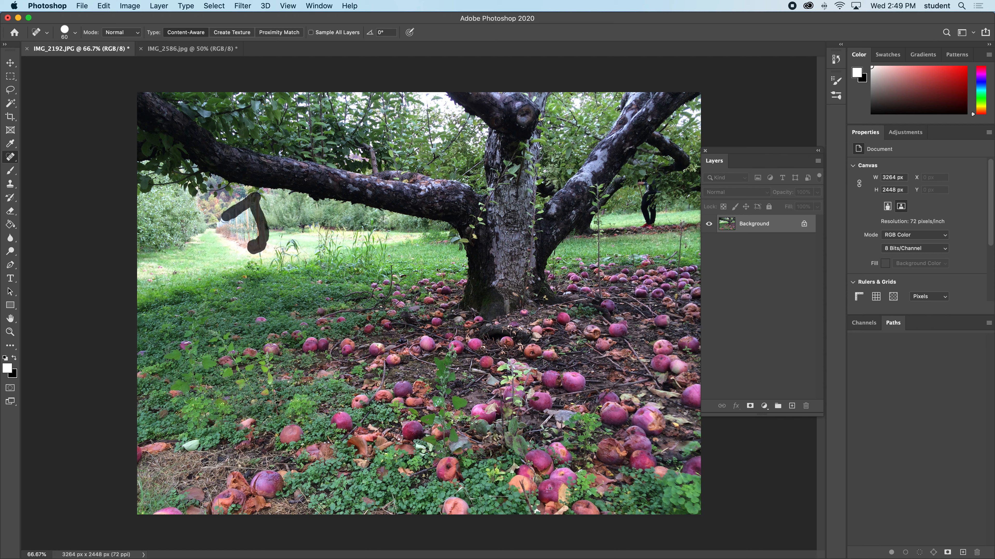
pyautogui.click(244, 229)
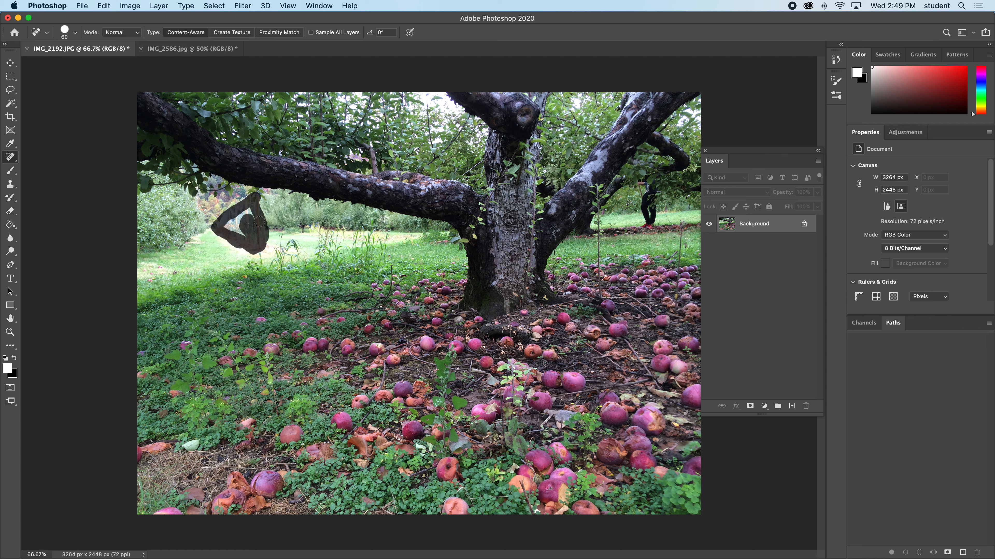
pyautogui.click(244, 222)
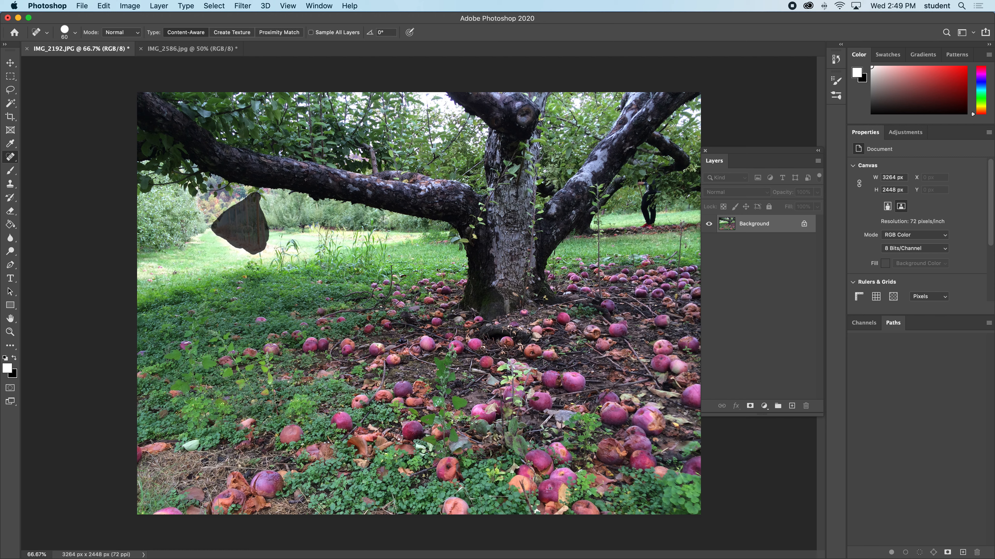
pyautogui.click(228, 235)
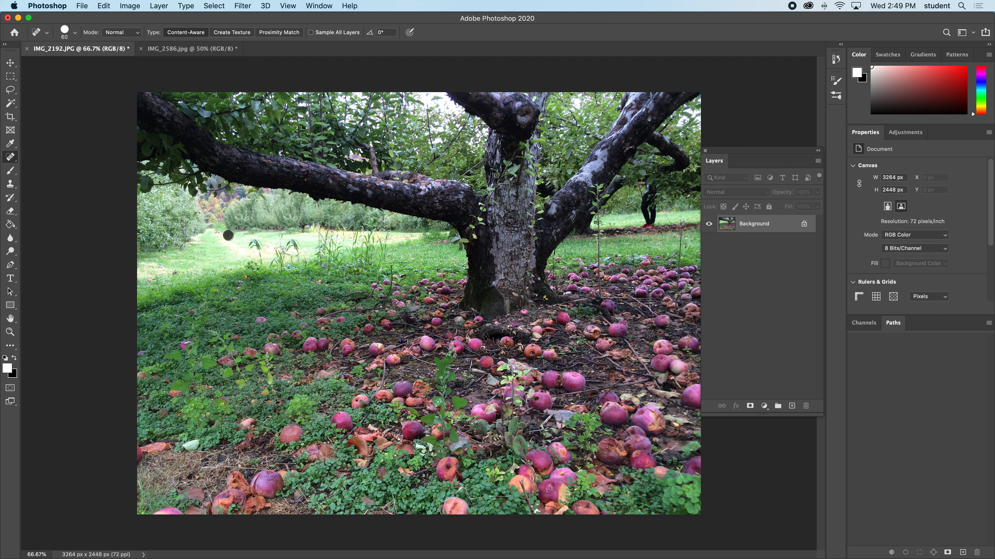
pyautogui.moveTo(240, 246)
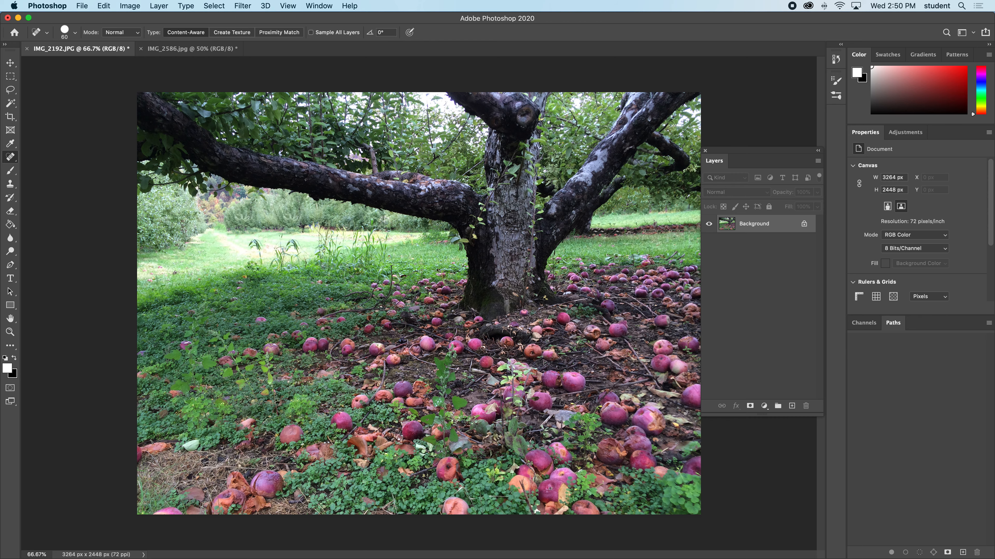
pyautogui.press('Tab')
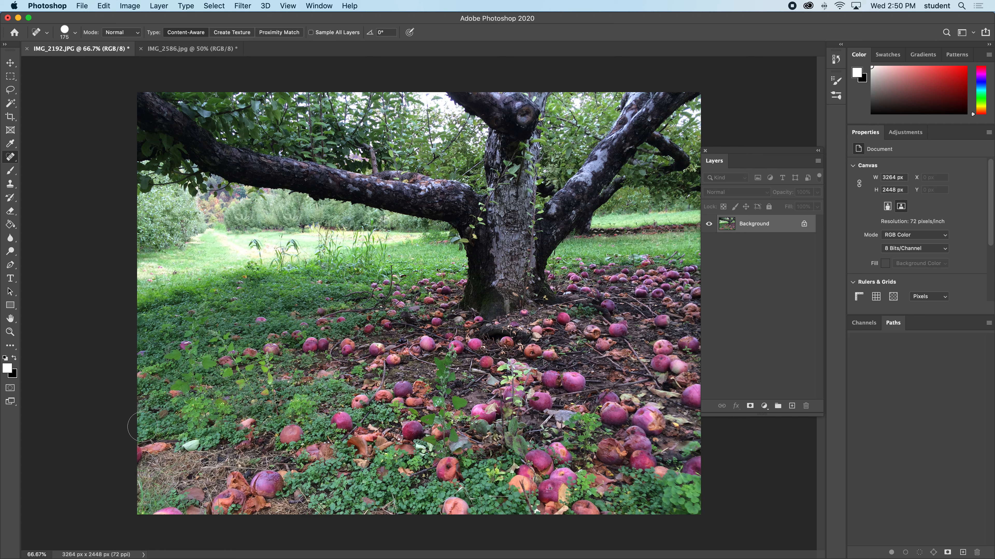
pyautogui.moveTo(126, 391)
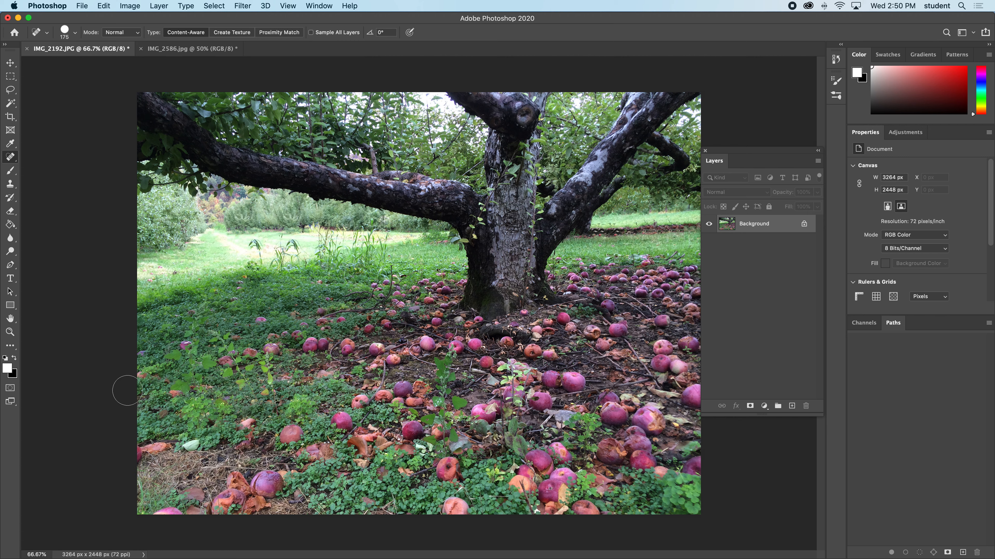
pyautogui.moveTo(84, 220)
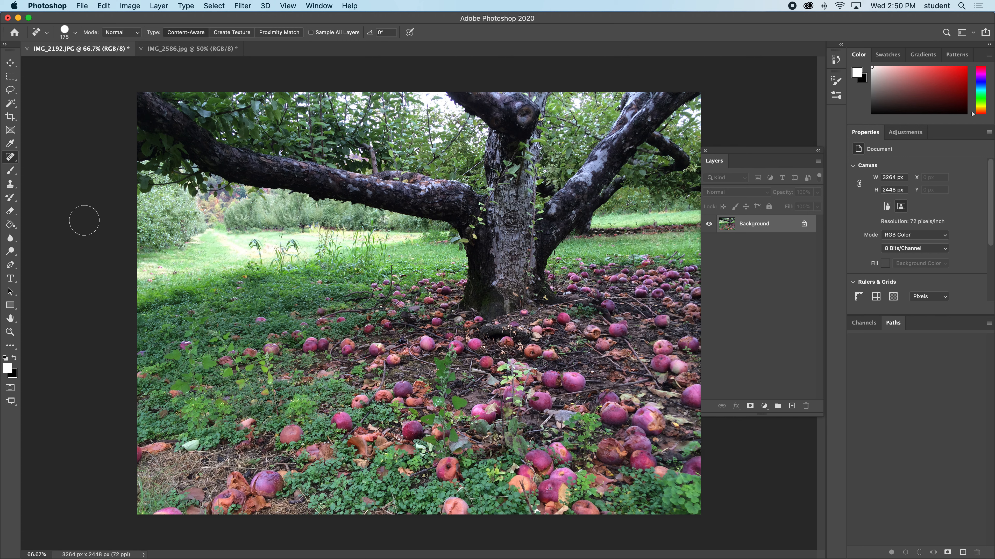
pyautogui.moveTo(12, 159)
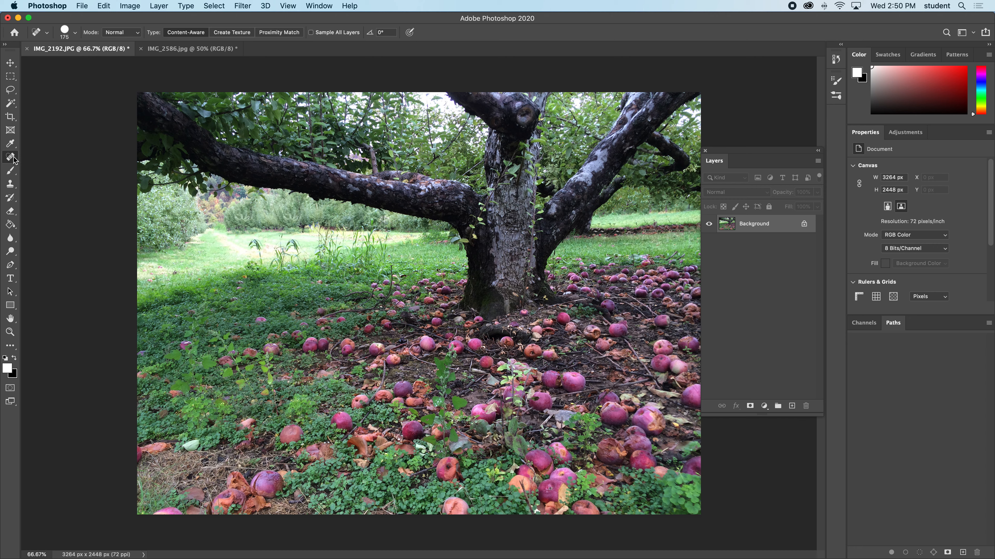
# - Patch the bare brown lower-left ground from nearby clover and clear the selection
pyautogui.click(10, 157)
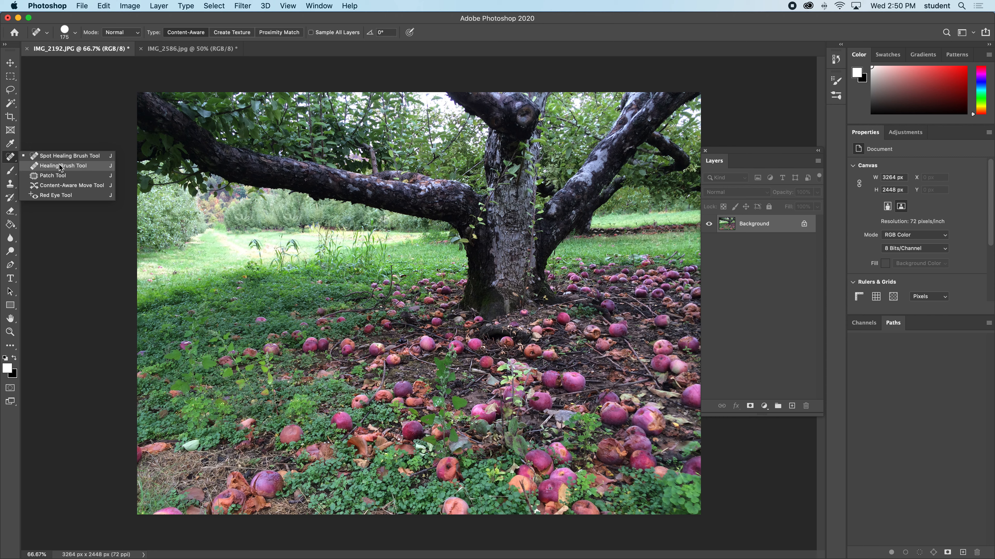
pyautogui.moveTo(53, 176)
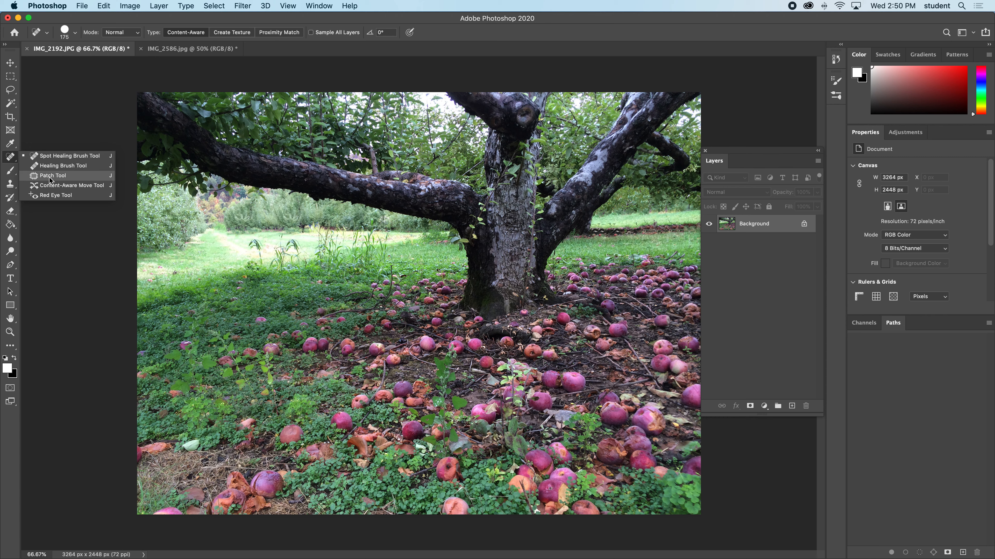
pyautogui.moveTo(60, 180)
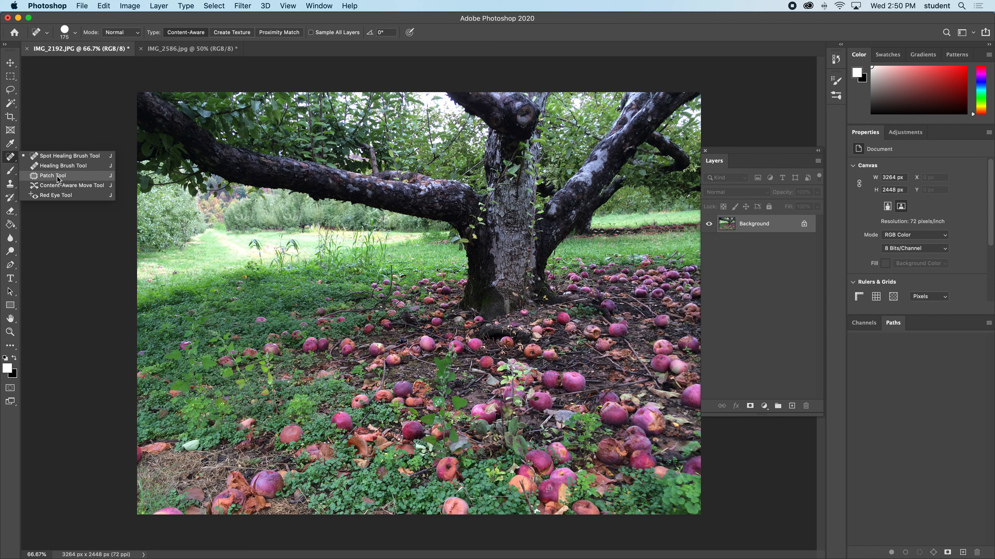
pyautogui.click(53, 176)
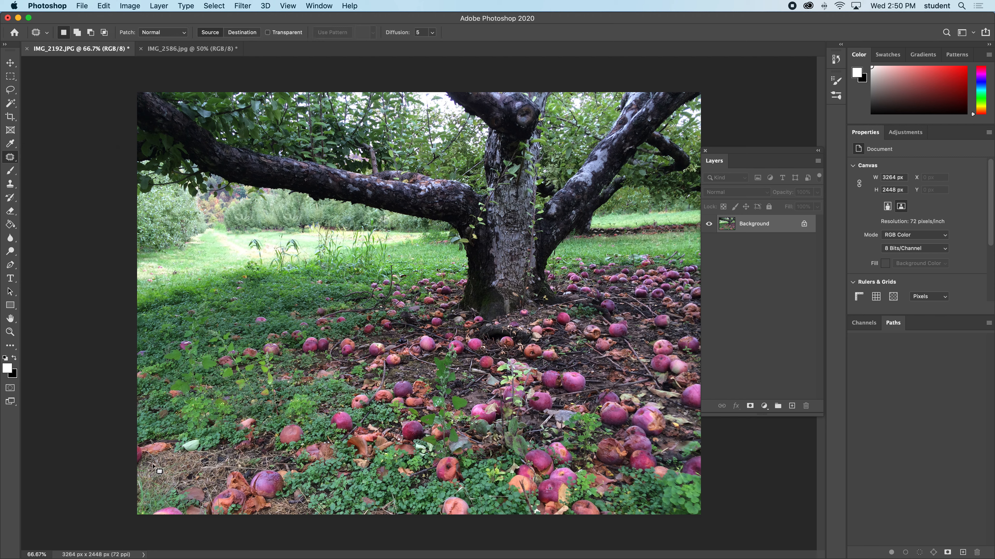
pyautogui.moveTo(129, 457)
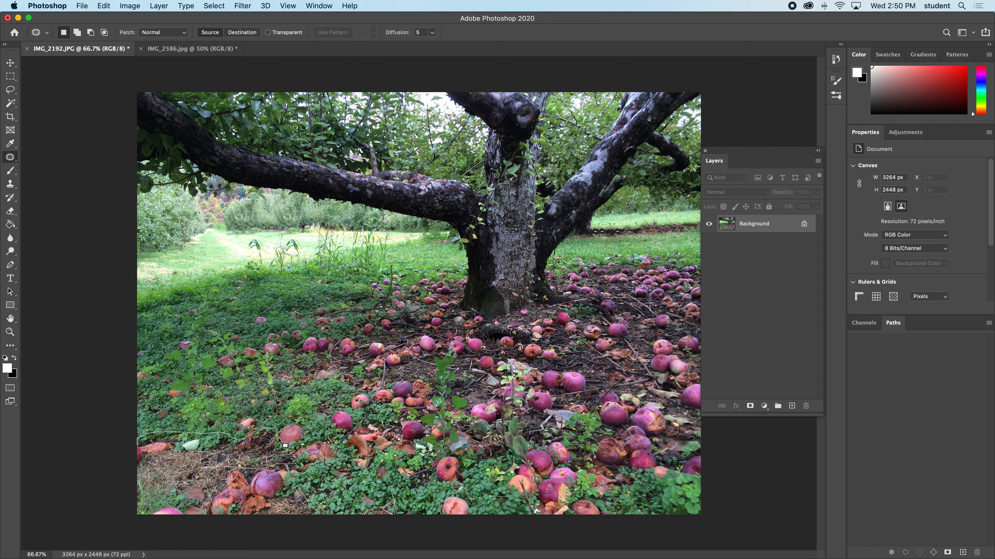
pyautogui.moveTo(307, 487)
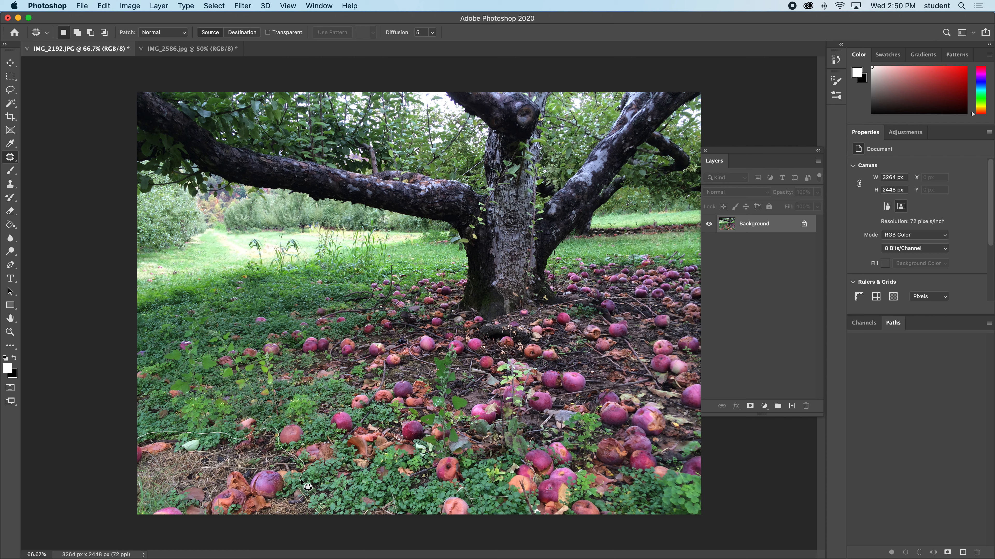
pyautogui.moveTo(113, 465)
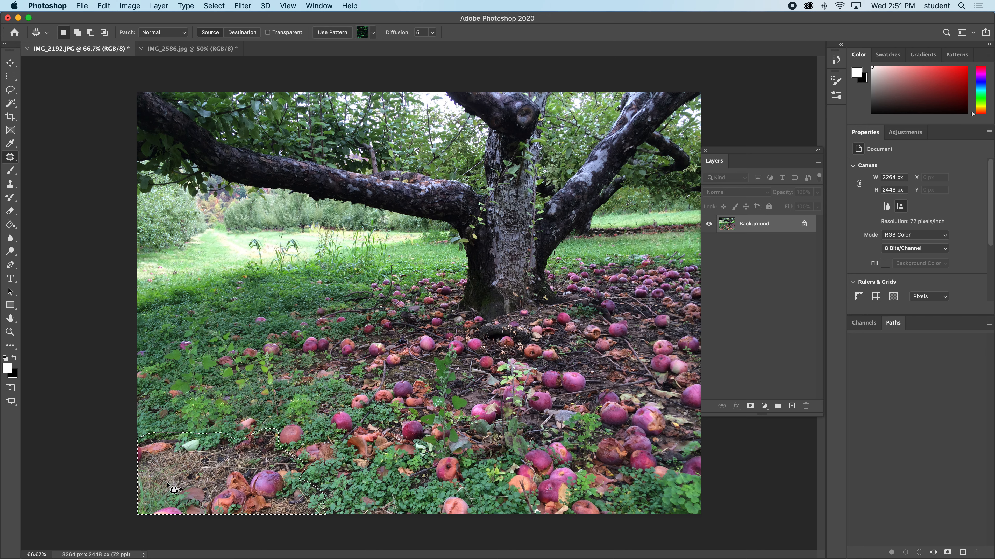
pyautogui.press('Tab')
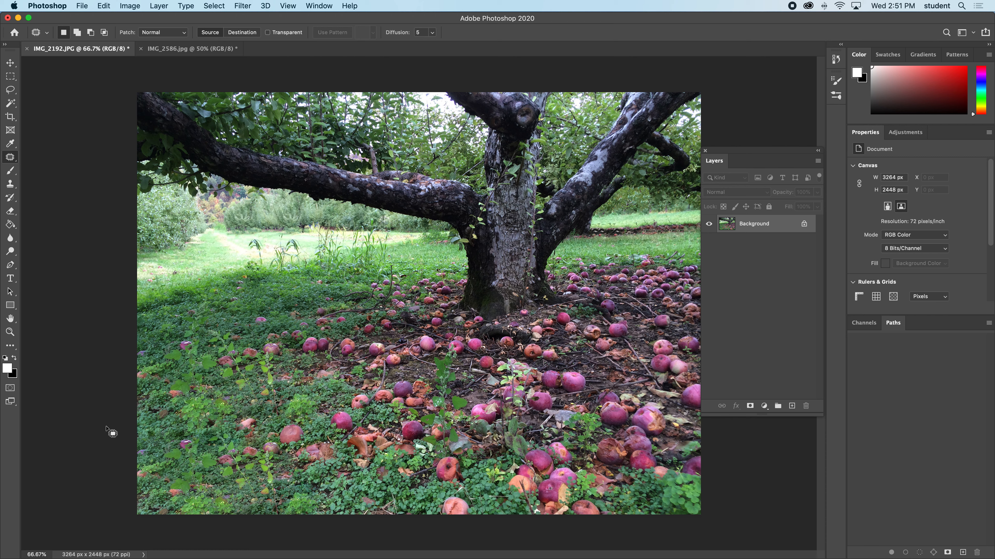
pyautogui.moveTo(237, 450)
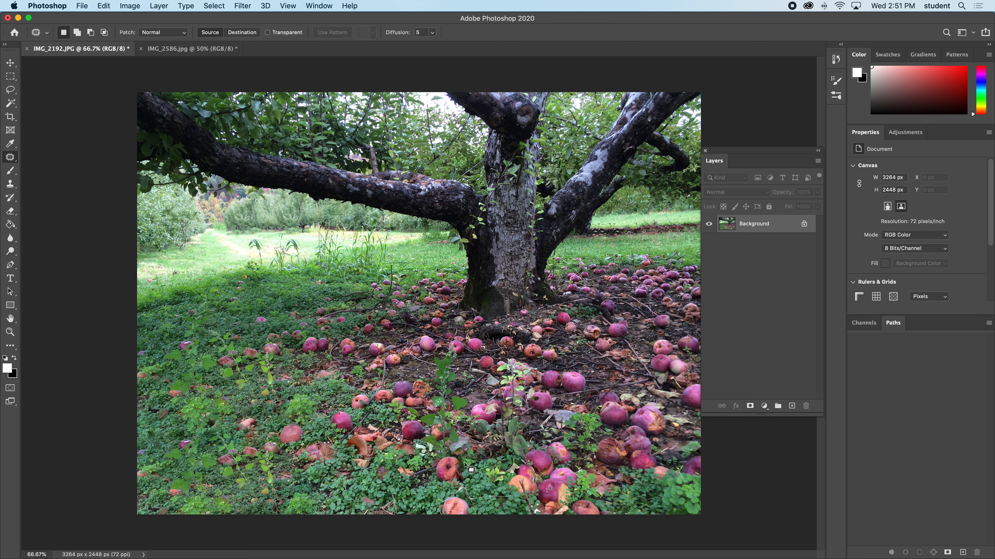
pyautogui.moveTo(28, 181)
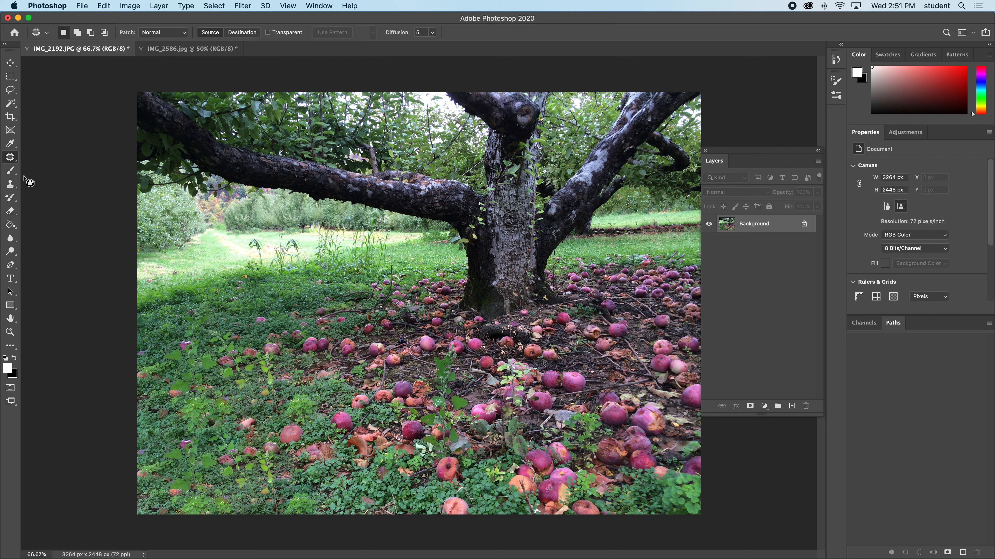
# - Switch from the Patch Tool to the Content-Aware Move Tool
pyautogui.click(10, 156)
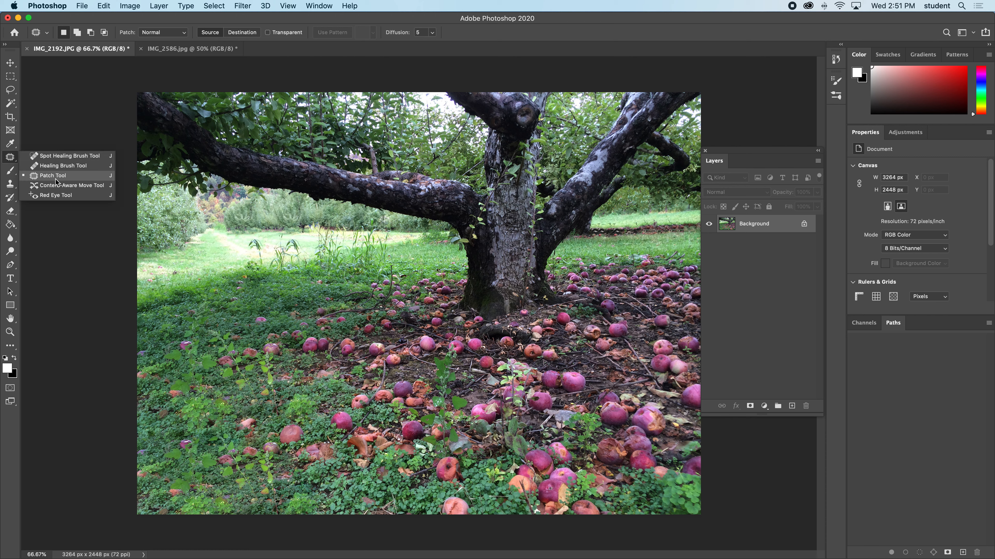
pyautogui.moveTo(71, 185)
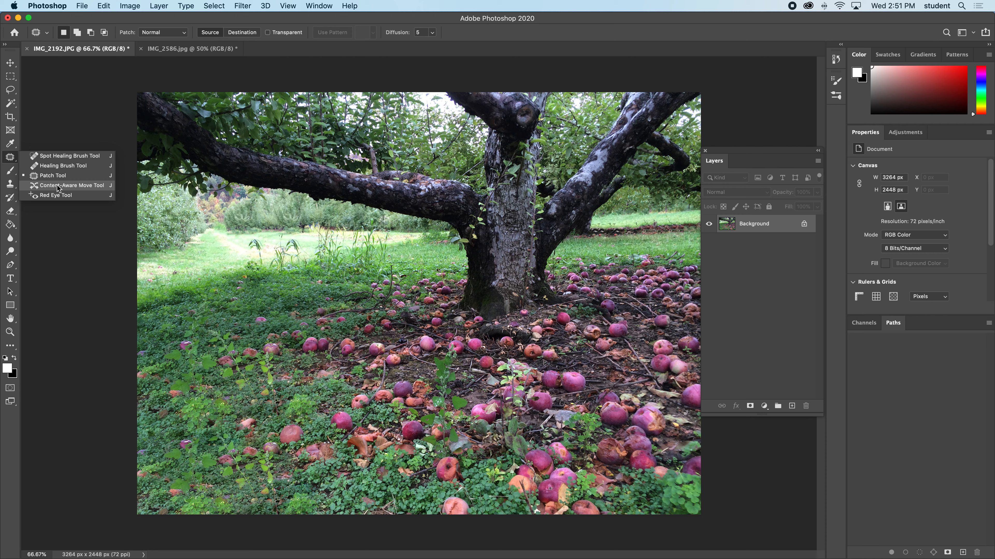
pyautogui.moveTo(82, 190)
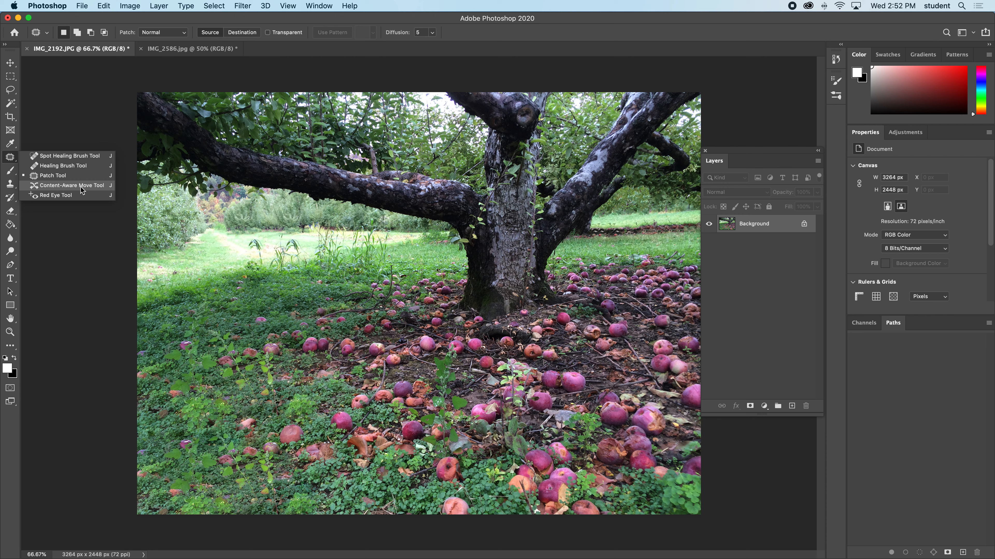
pyautogui.click(72, 185)
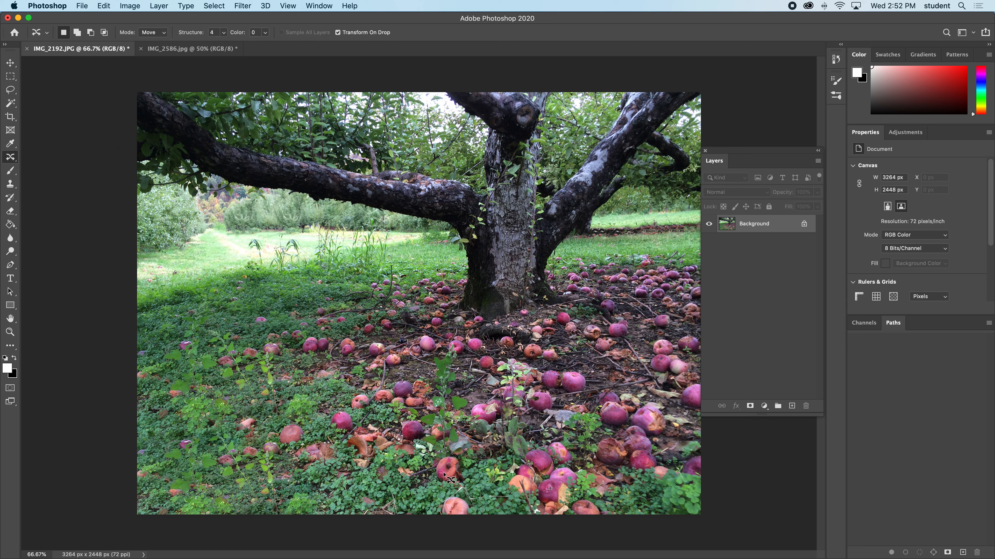
pyautogui.moveTo(458, 474)
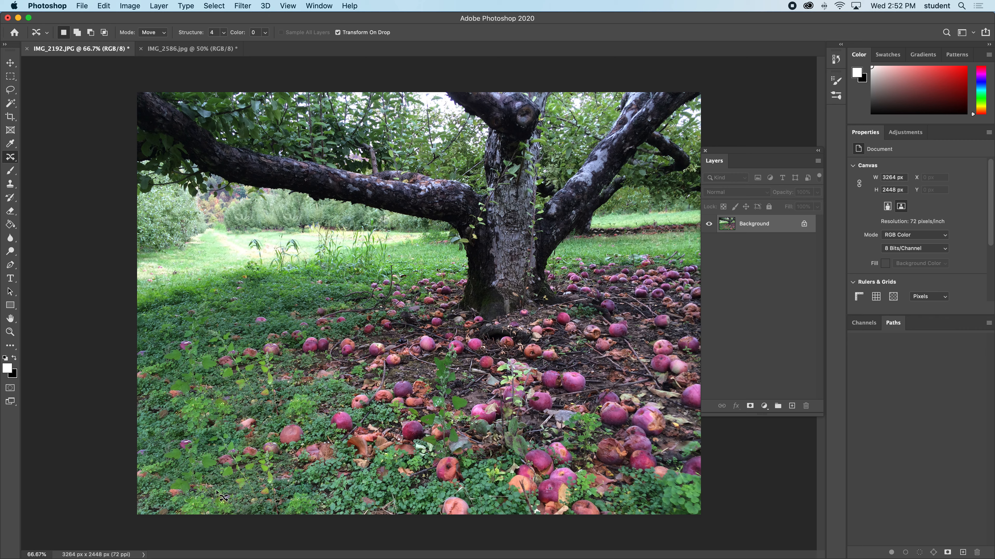
pyautogui.moveTo(472, 480)
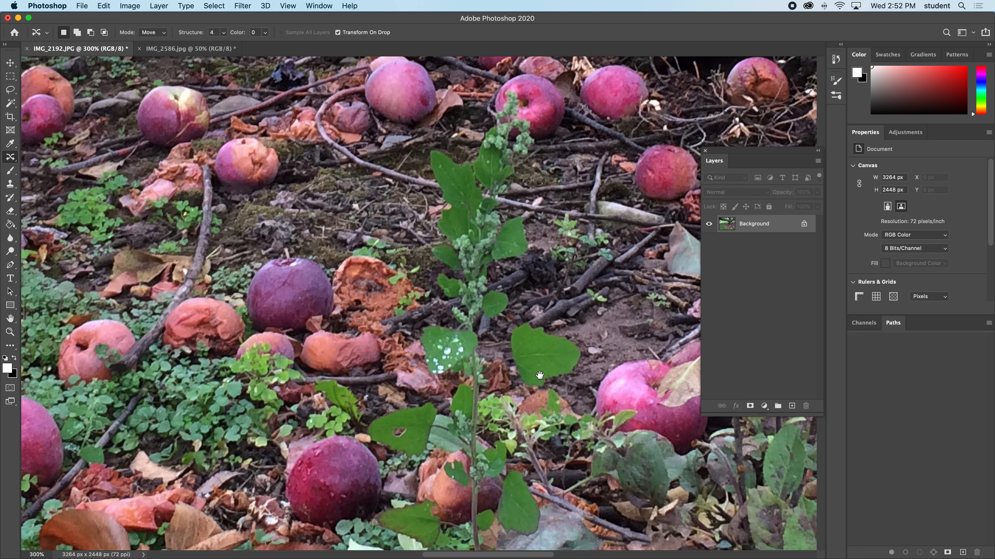
# - Zoom in and outline the rotting apple with the hole to select it for moving
pyautogui.scroll(-3)
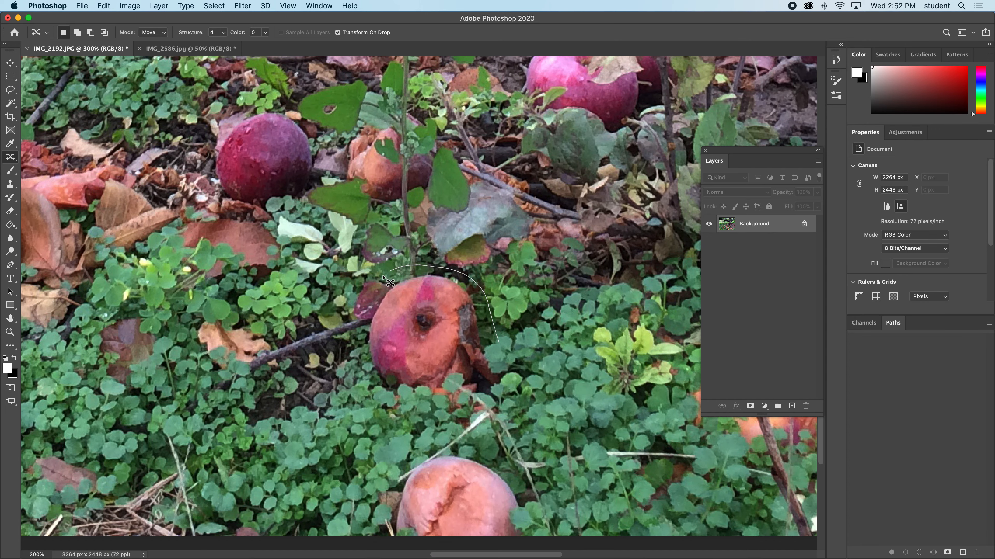
pyautogui.moveTo(387, 281); pyautogui.dragTo(511, 352)
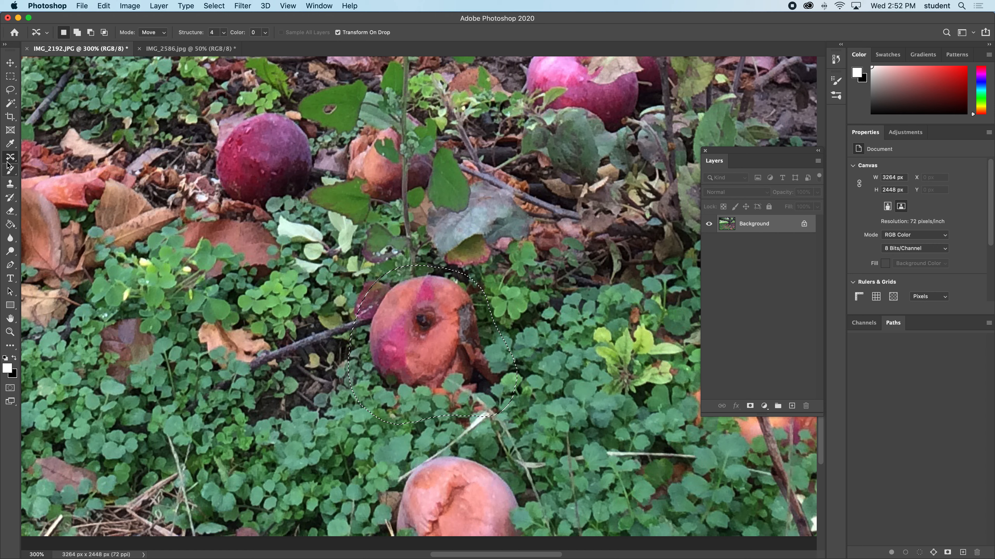
pyautogui.moveTo(10, 158)
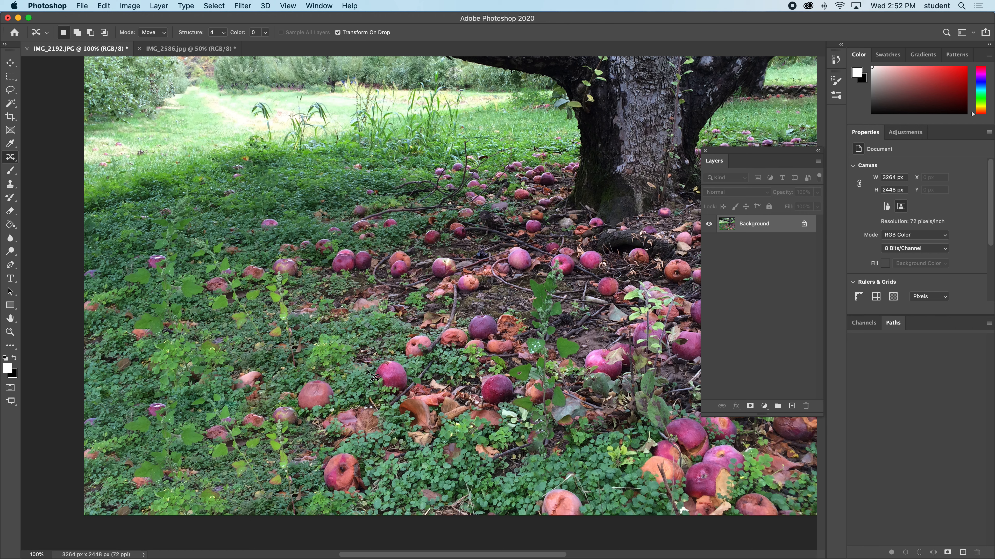
pyautogui.moveTo(563, 450)
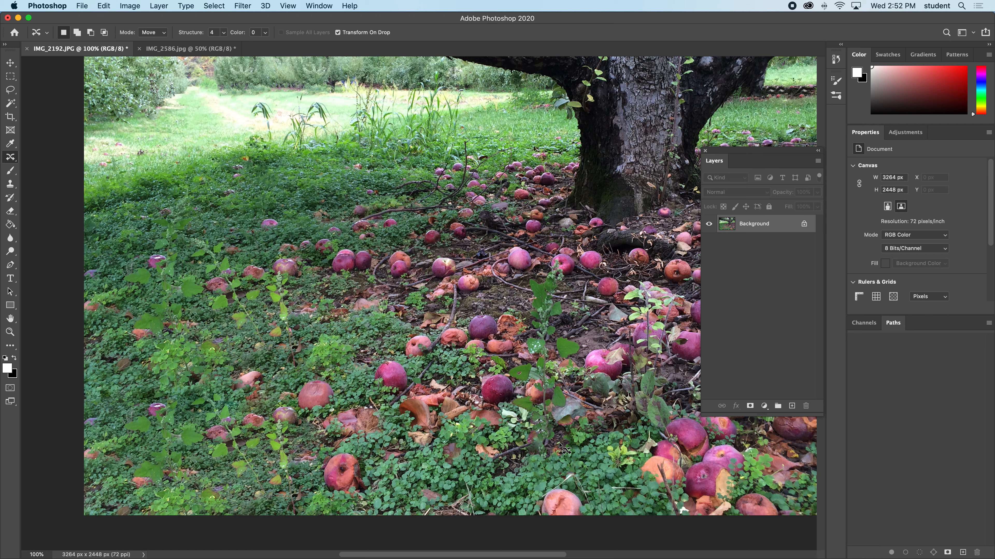
pyautogui.moveTo(557, 456)
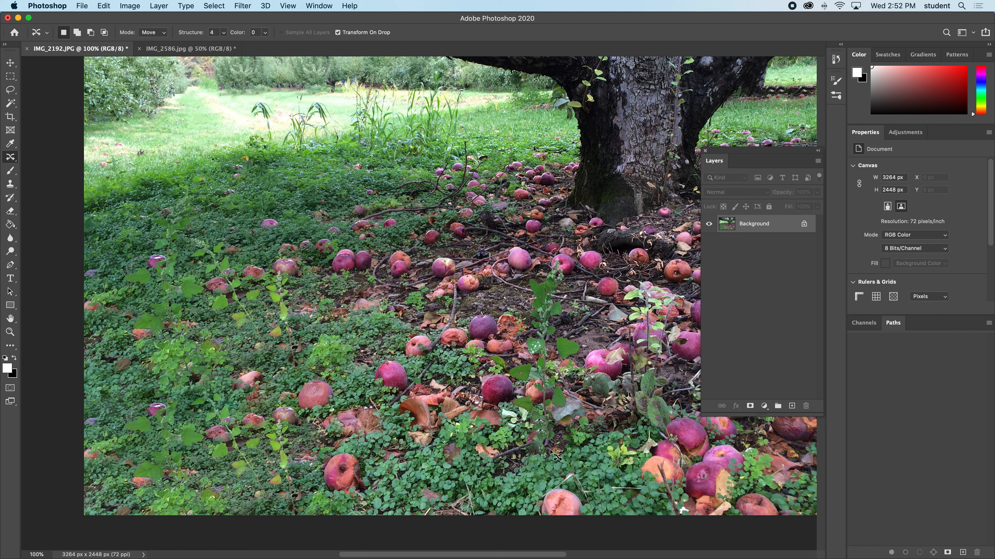
pyautogui.moveTo(579, 452)
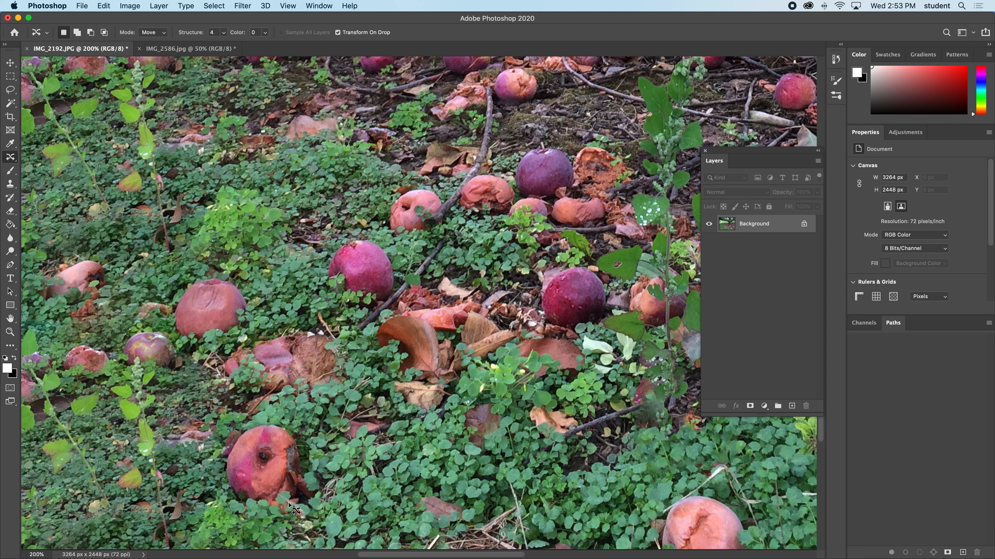
pyautogui.moveTo(342, 479)
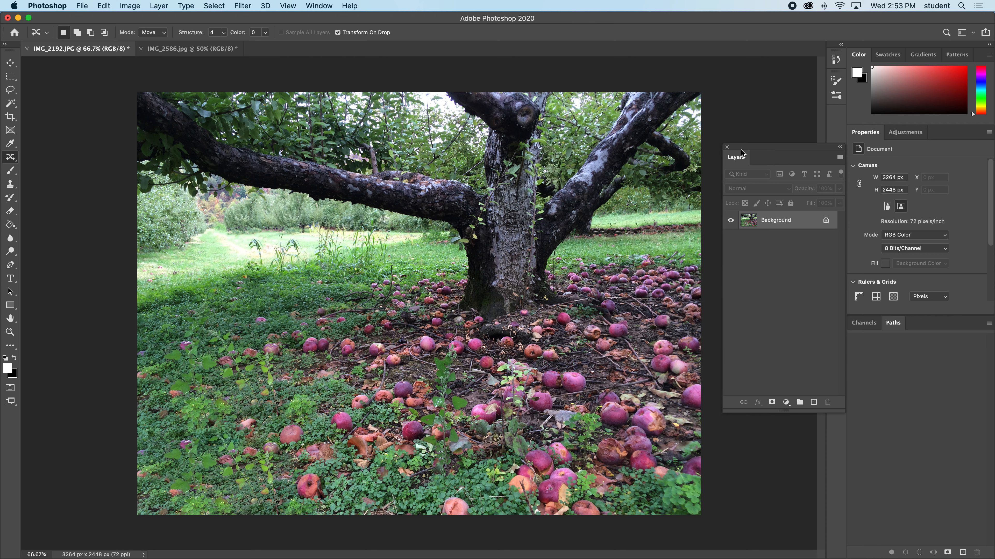
pyautogui.moveTo(11, 143)
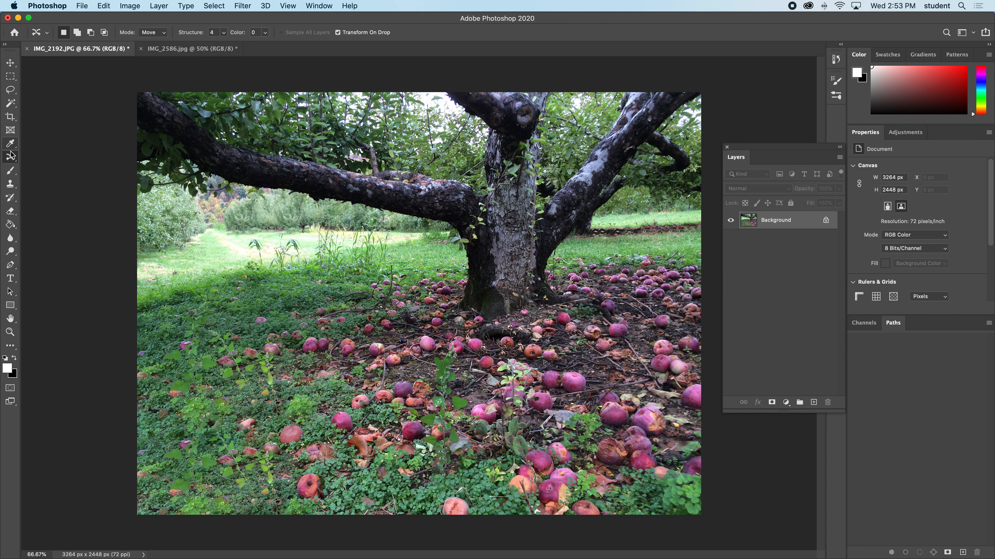
pyautogui.click(11, 156)
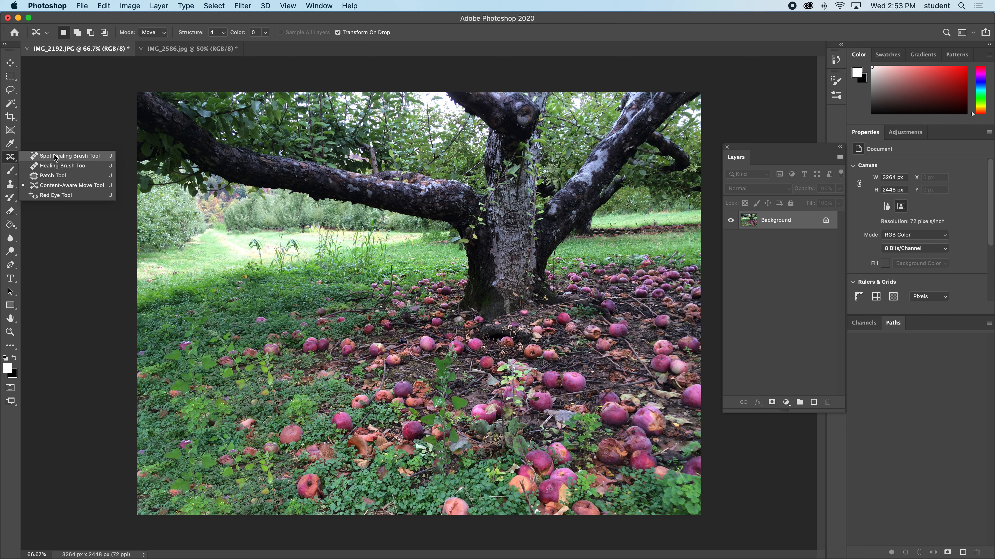
pyautogui.moveTo(57, 158)
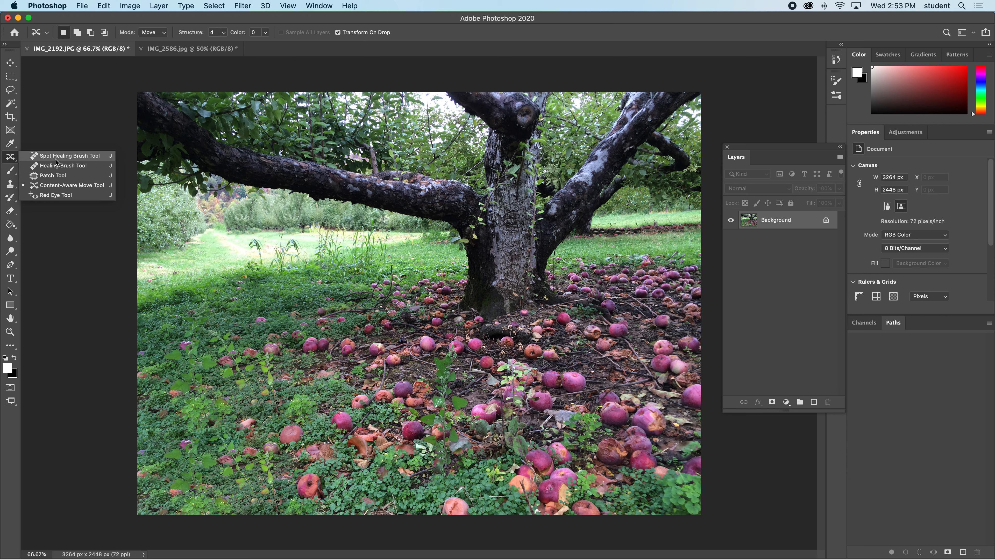
pyautogui.moveTo(54, 176)
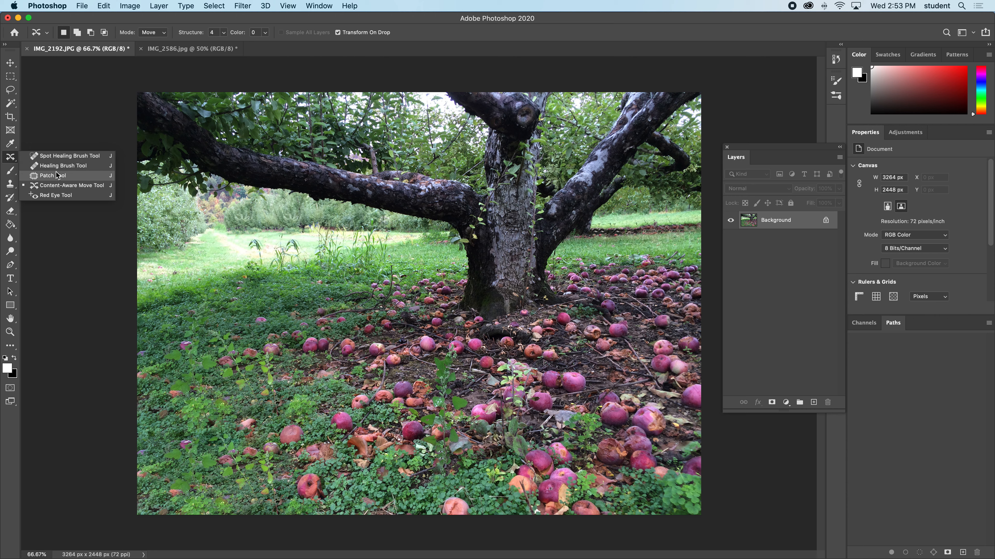
pyautogui.click(50, 176)
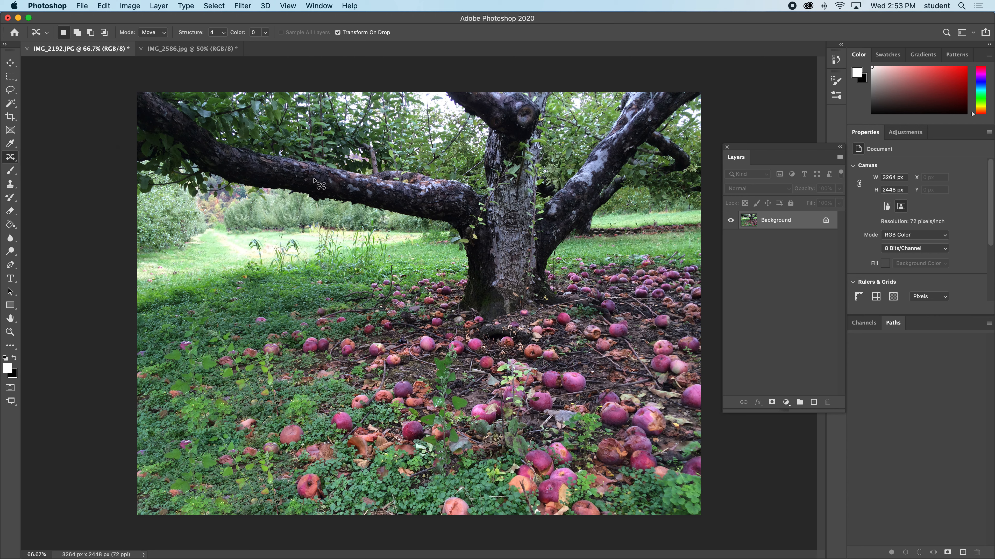